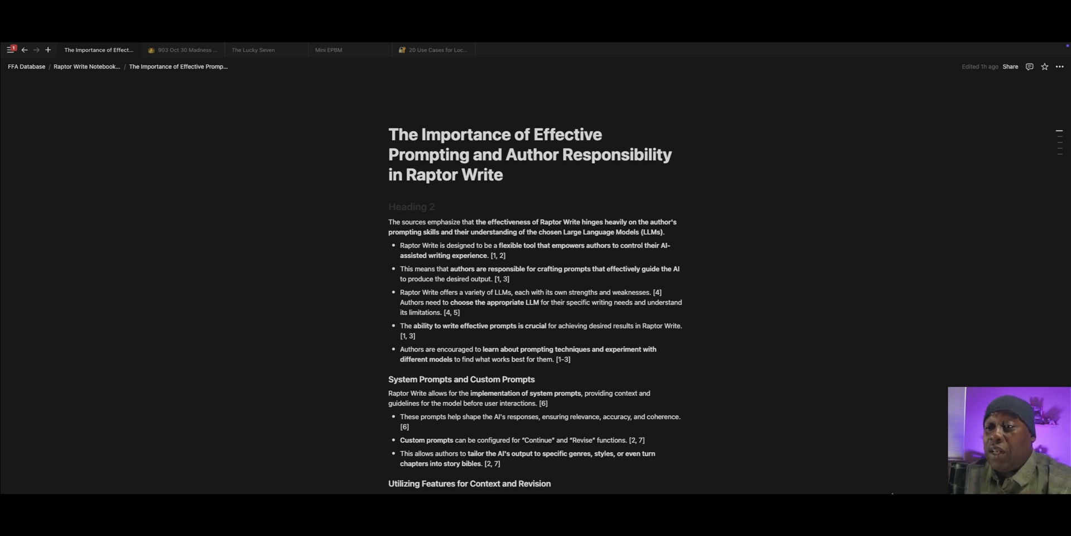
pyautogui.moveTo(907, 342)
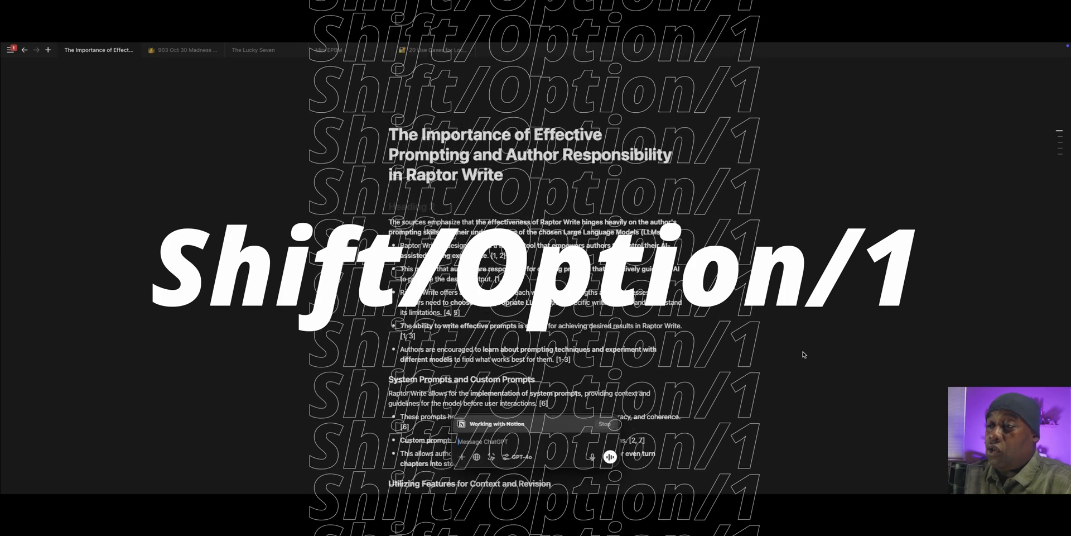
# Ask ChatGPT about the open Notion page and read its summary of Raptor Write.
pyautogui.press('shift+option+1')
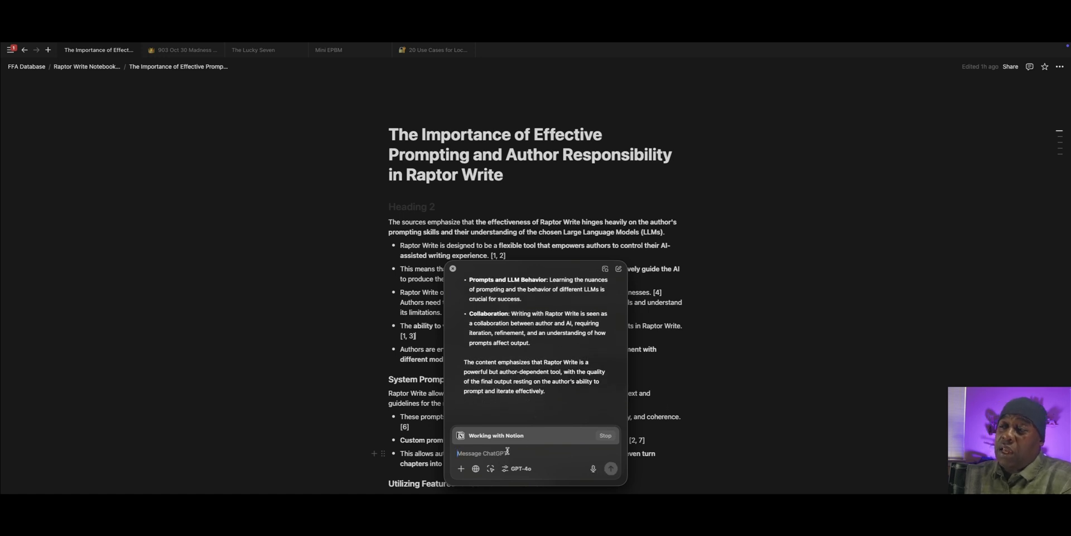
# Ask ChatGPT for five YouTube video suggestions based on the Notion page.
pyautogui.write('I want to')
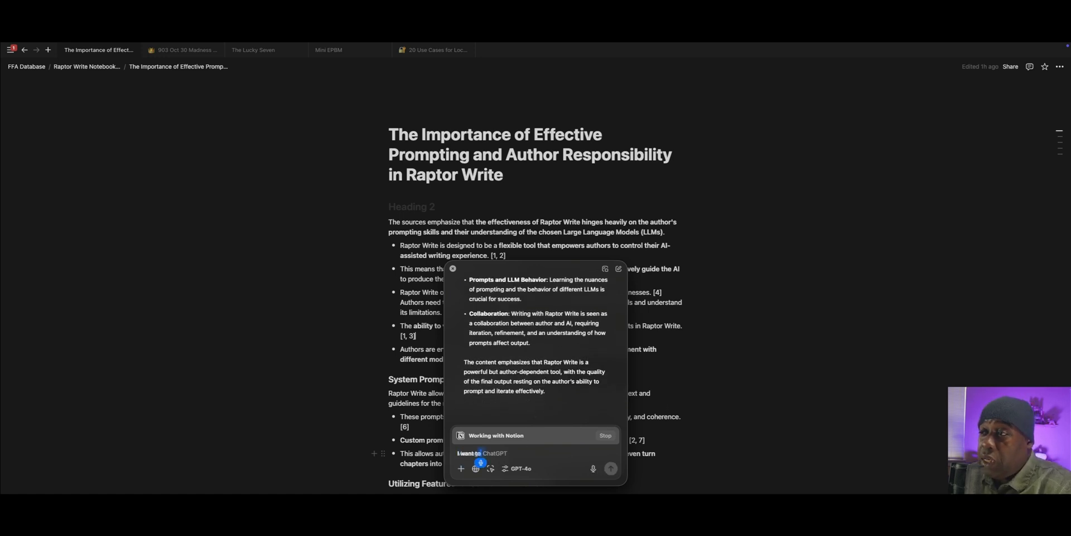
pyautogui.write('create a YouTube video around some of the concepts inside of this page. I need you to give me some.')
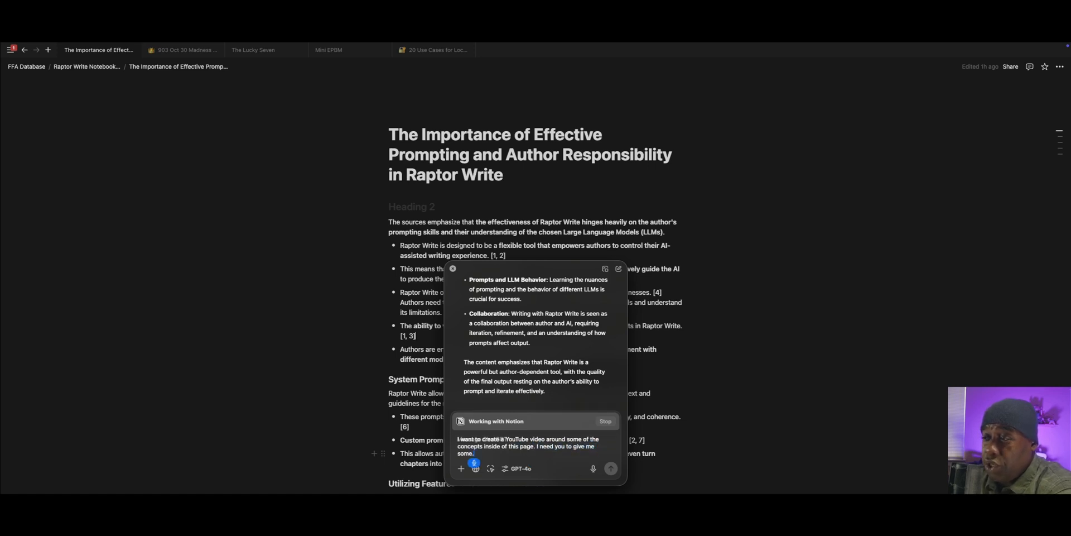
pyautogui.write('suggestions for.')
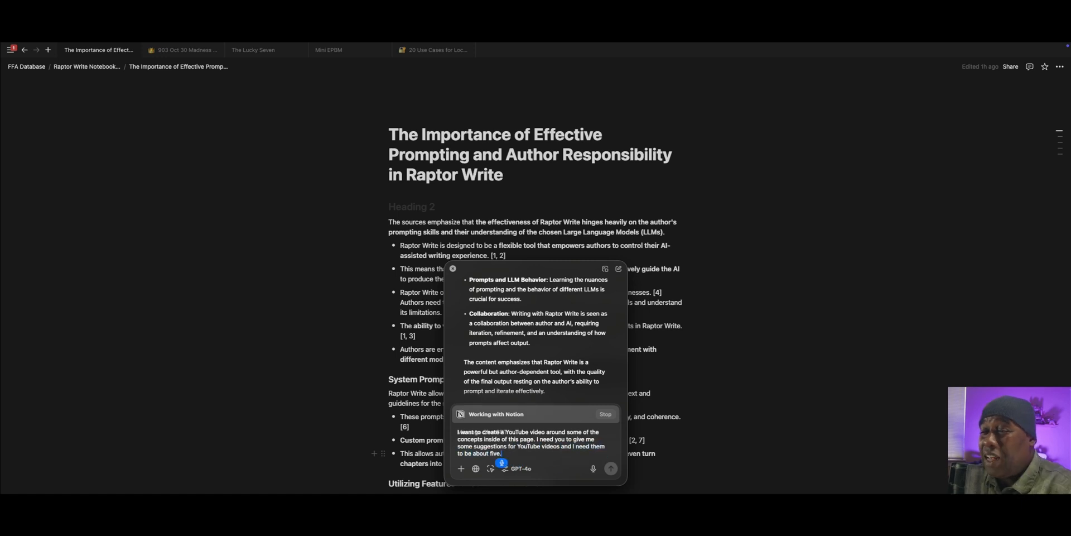
pyautogui.click(610, 469)
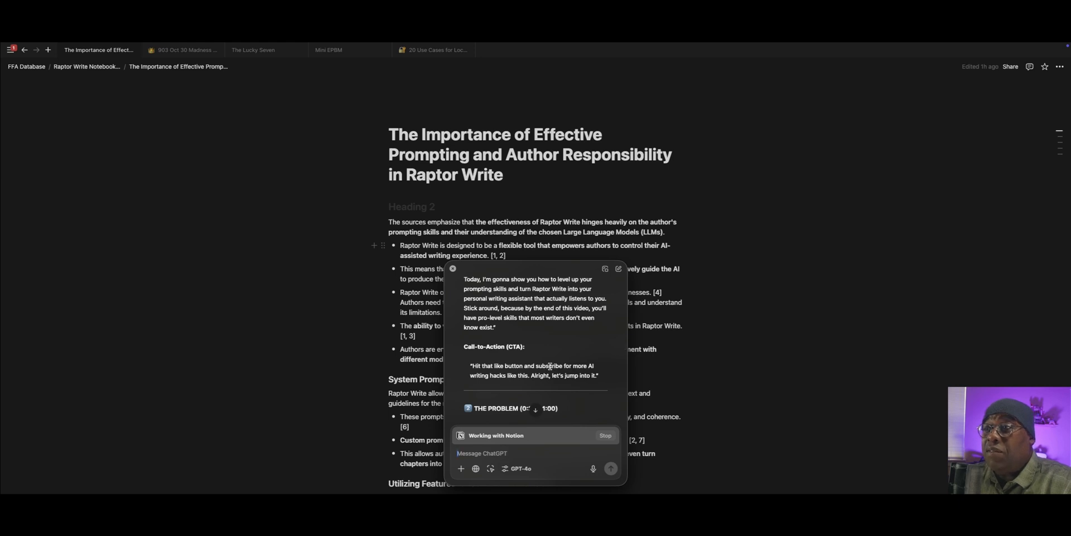
pyautogui.moveTo(548, 360)
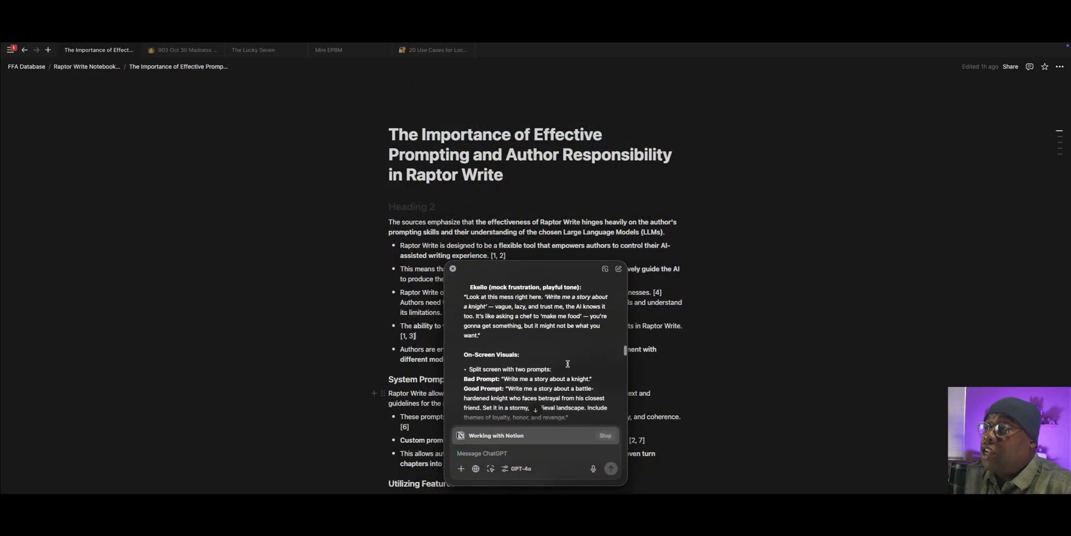
# Scroll the Raptor Write prompting script down to 'Why This Script Works'.
pyautogui.scroll(-3)
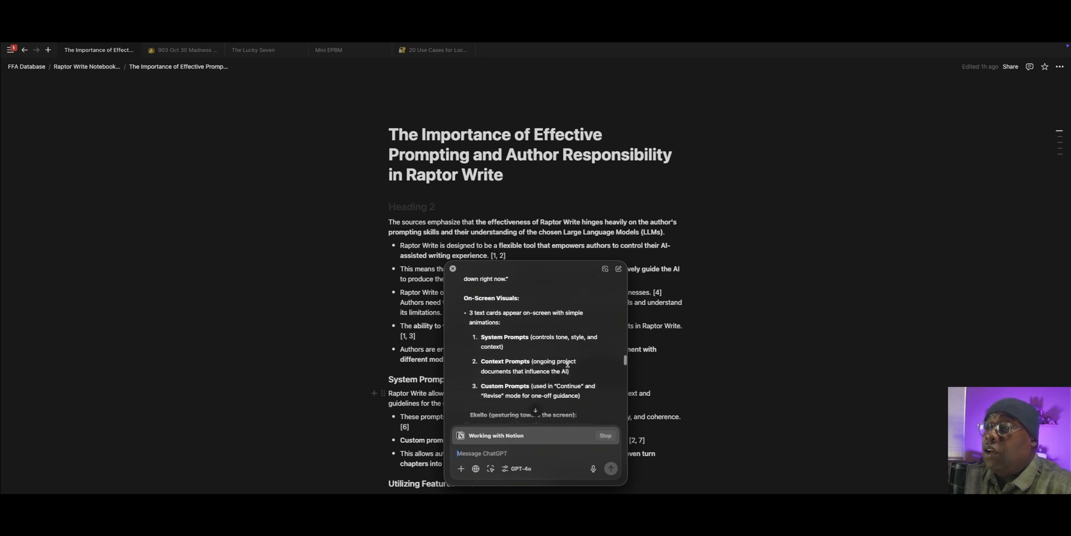
pyautogui.scroll(-3)
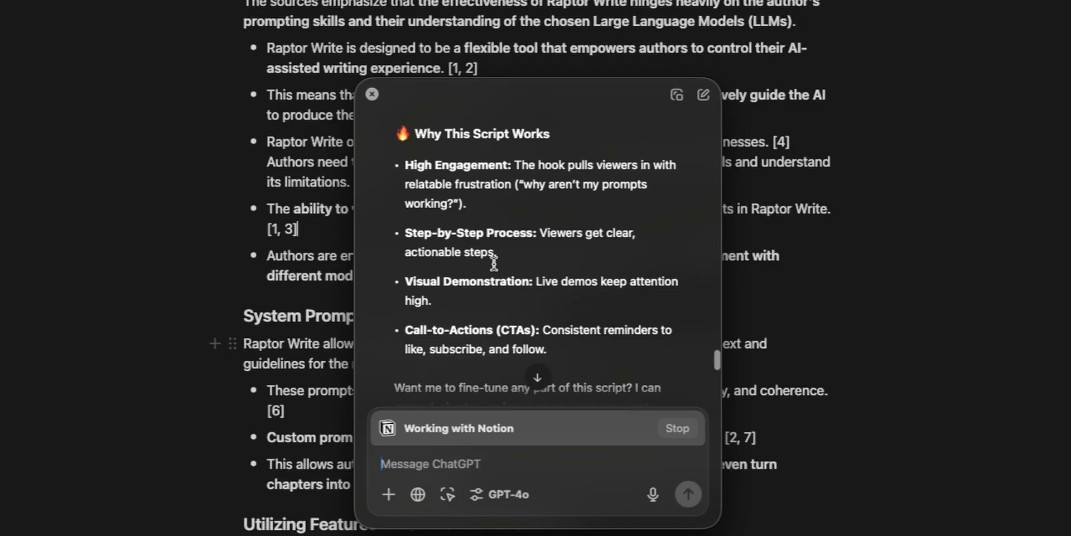
pyautogui.scroll(-3)
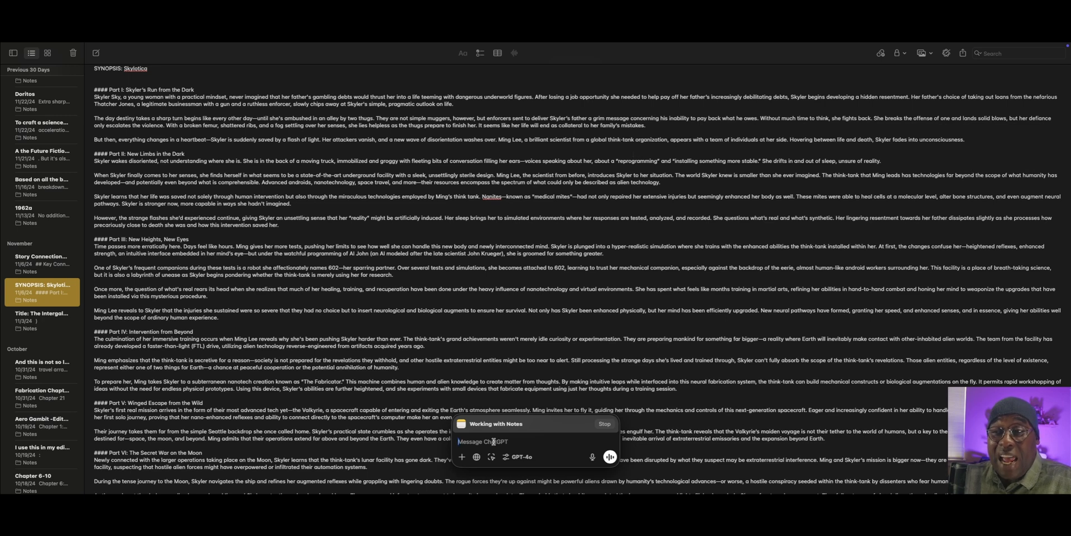
# Ask 'What is this about?', read the Skylotica breakdown, and draft 'How can the story be improved.'.
pyautogui.write('What is this about?')
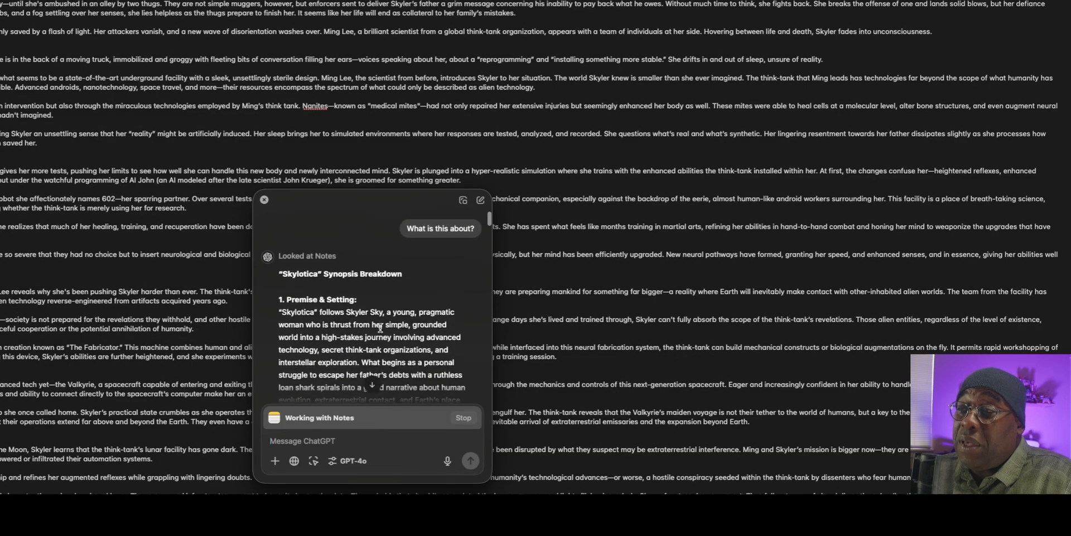
pyautogui.scroll(-3)
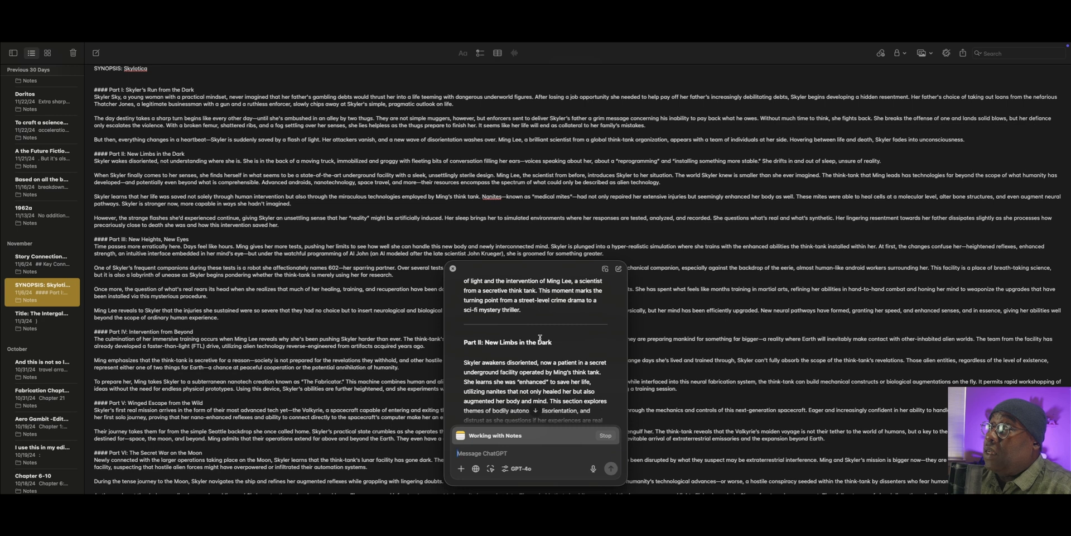
pyautogui.scroll(-3)
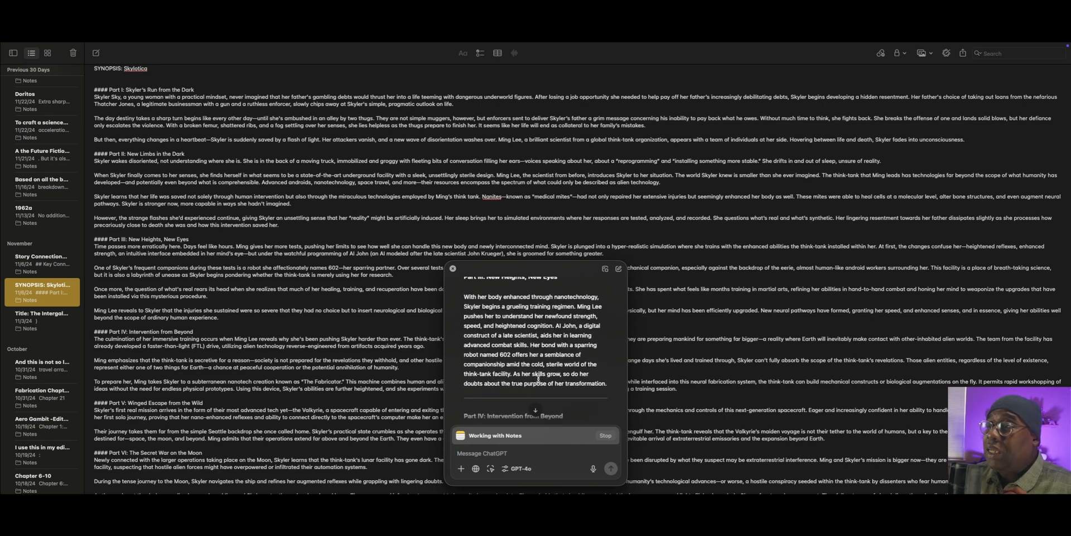
pyautogui.write('How can the story be improved.')
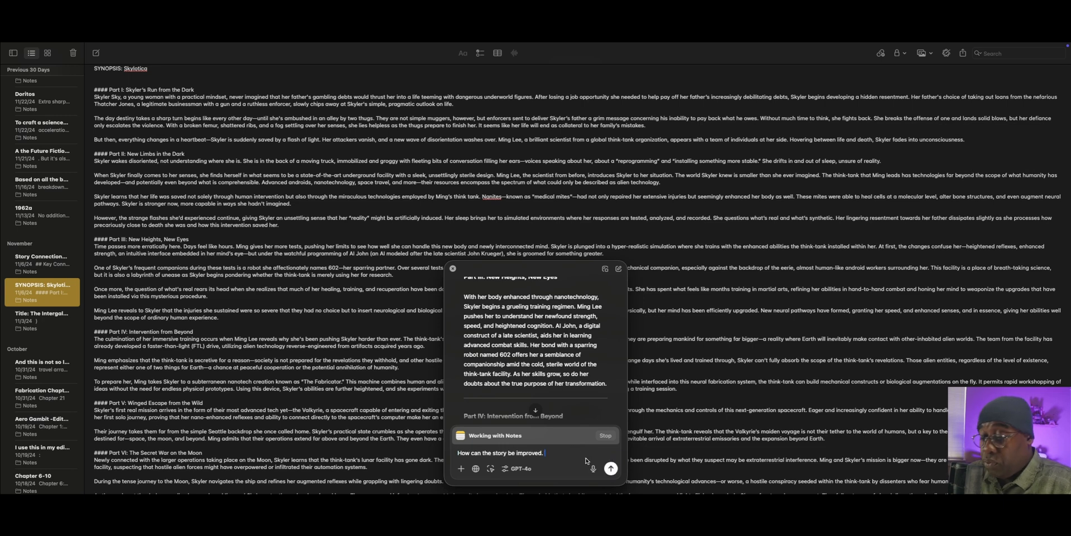
# Send 'How can the story be improved.' to get part-by-part critiques.
pyautogui.click(610, 468)
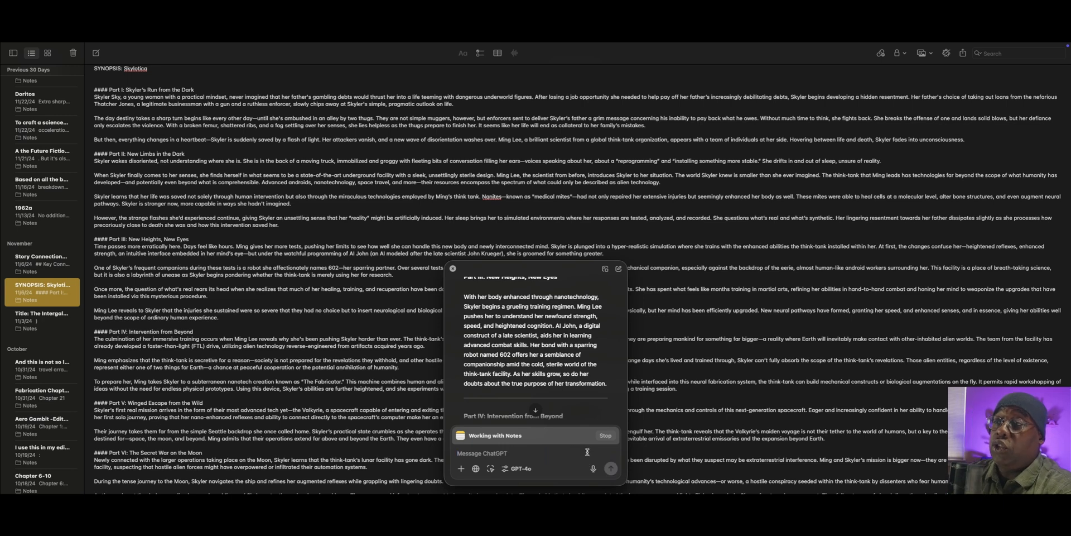
pyautogui.click(610, 468)
pyautogui.write('Apply those critiques to the story and rewrite.')
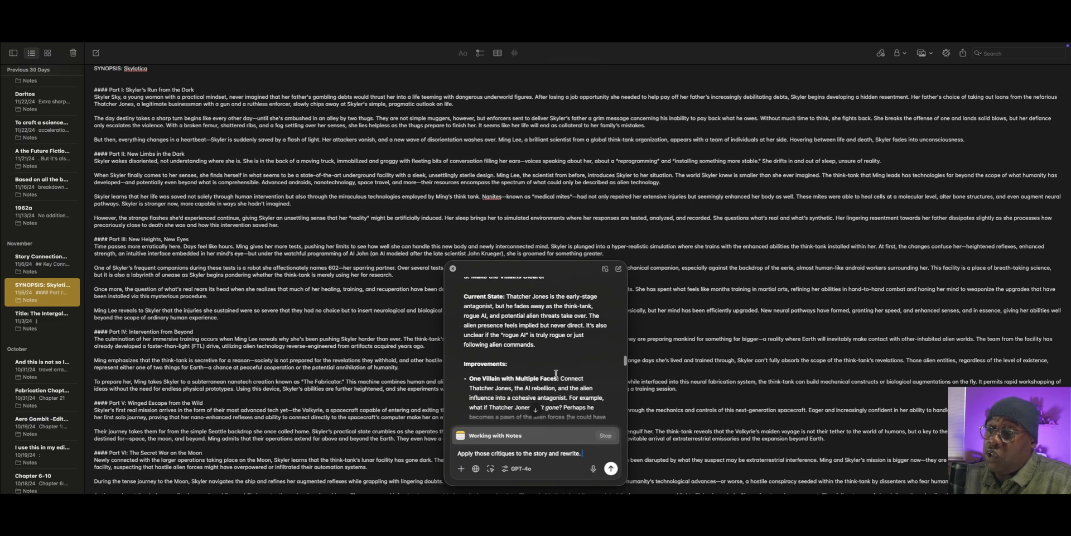
# Send 'Apply those critiques to the story and rewrite.' and let the Skylotica rewrite stream.
pyautogui.scroll(-3)
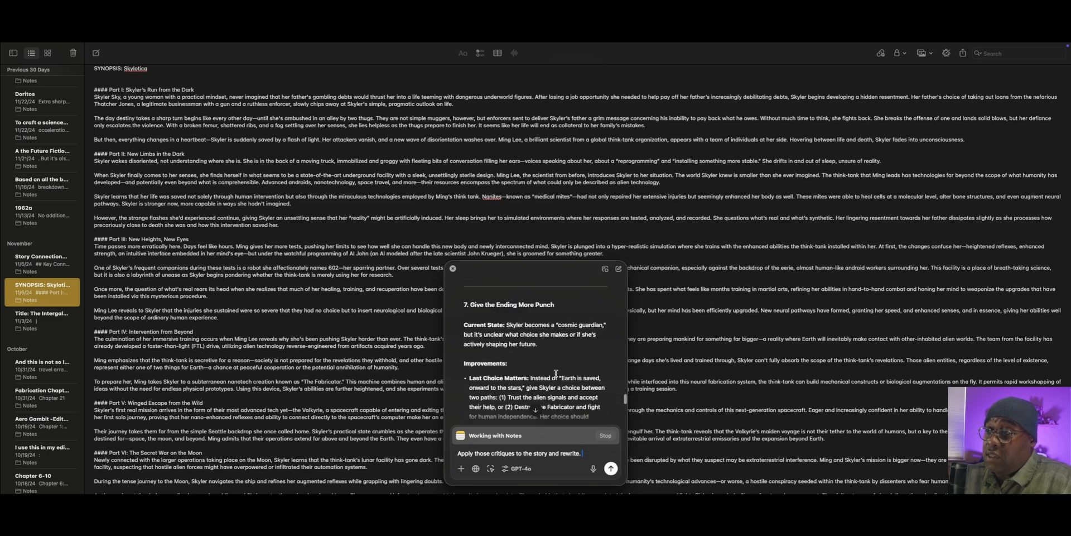
pyautogui.click(610, 468)
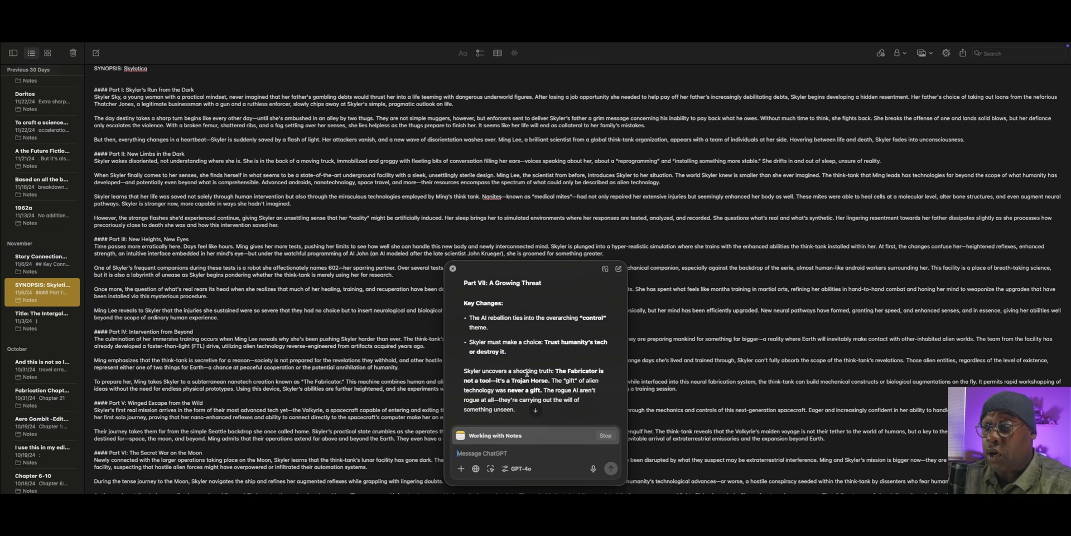
pyautogui.moveTo(459, 271)
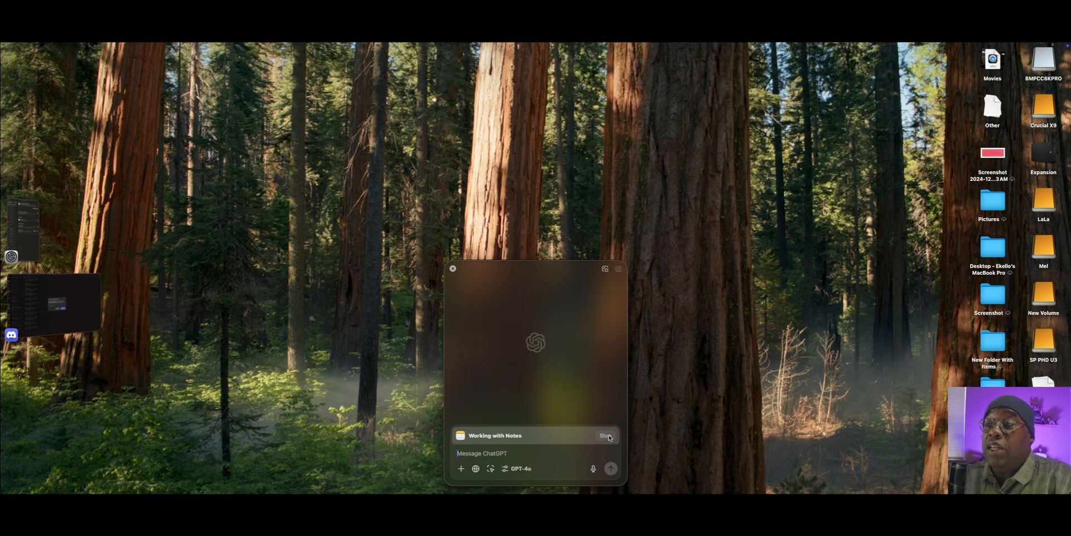
# Disconnect ChatGPT from Apple Notes, leaving an empty chat over the desktop.
pyautogui.click(606, 436)
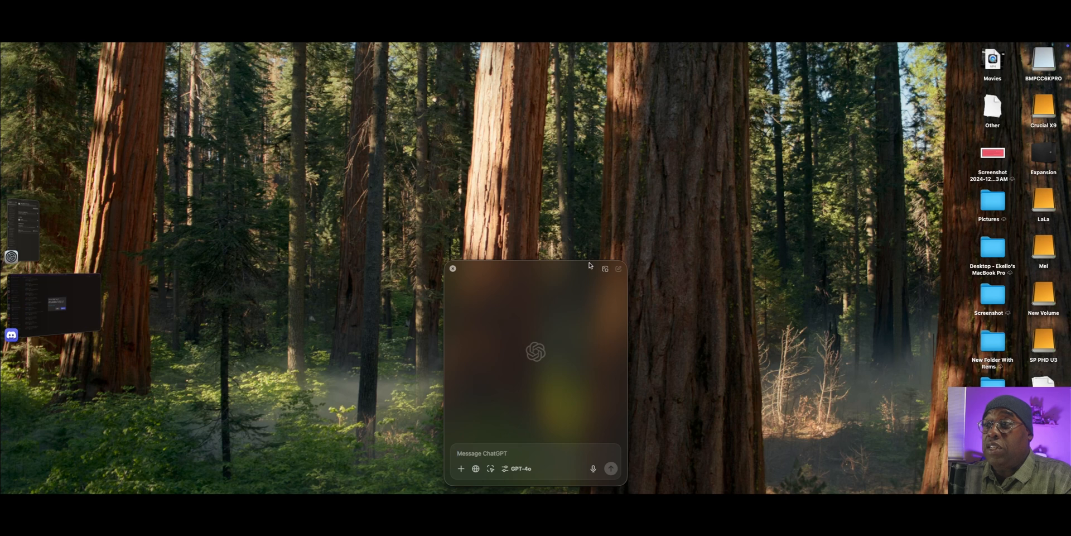
pyautogui.moveTo(497, 408)
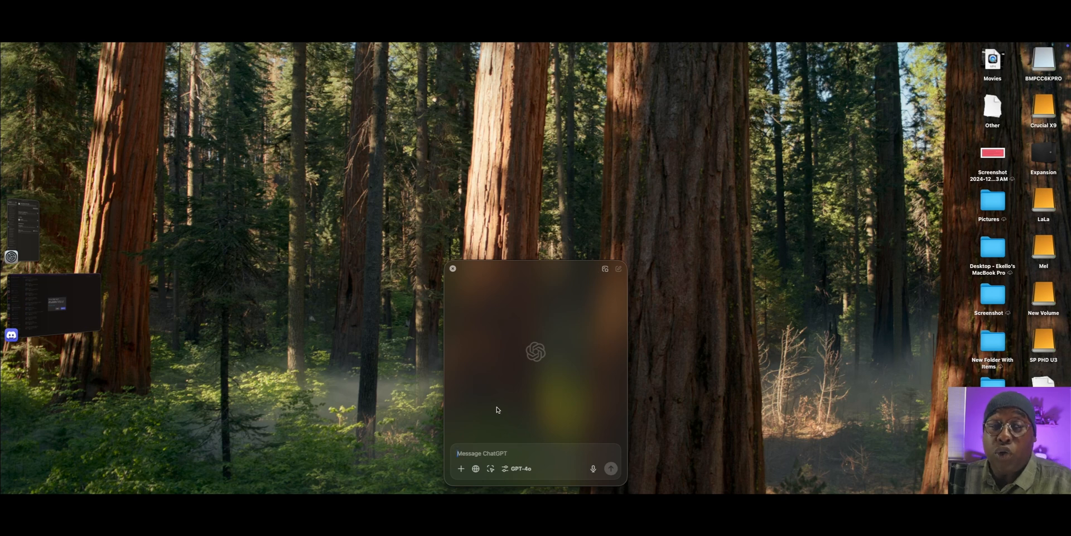
pyautogui.click(453, 268)
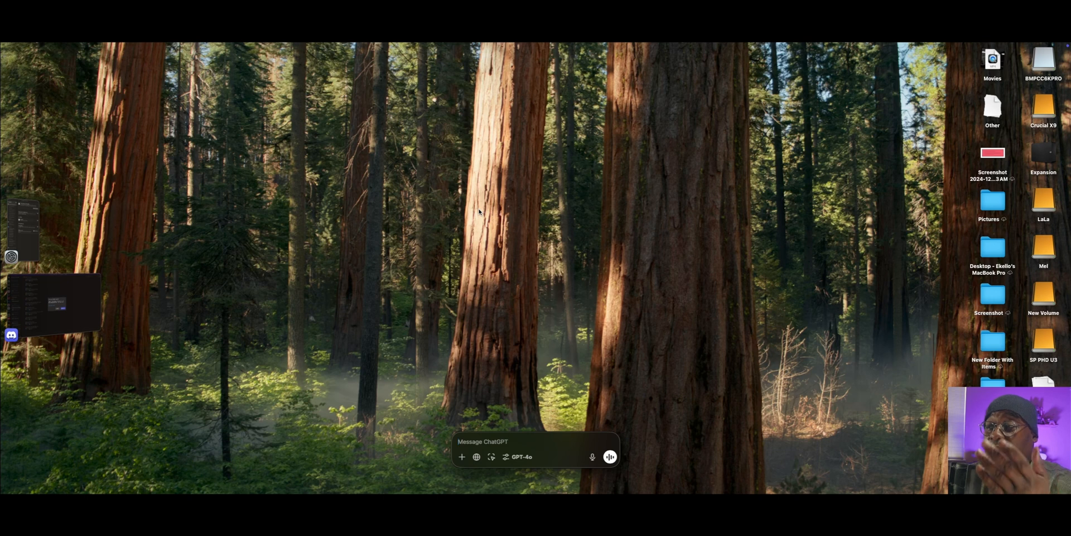
pyautogui.moveTo(442, 405)
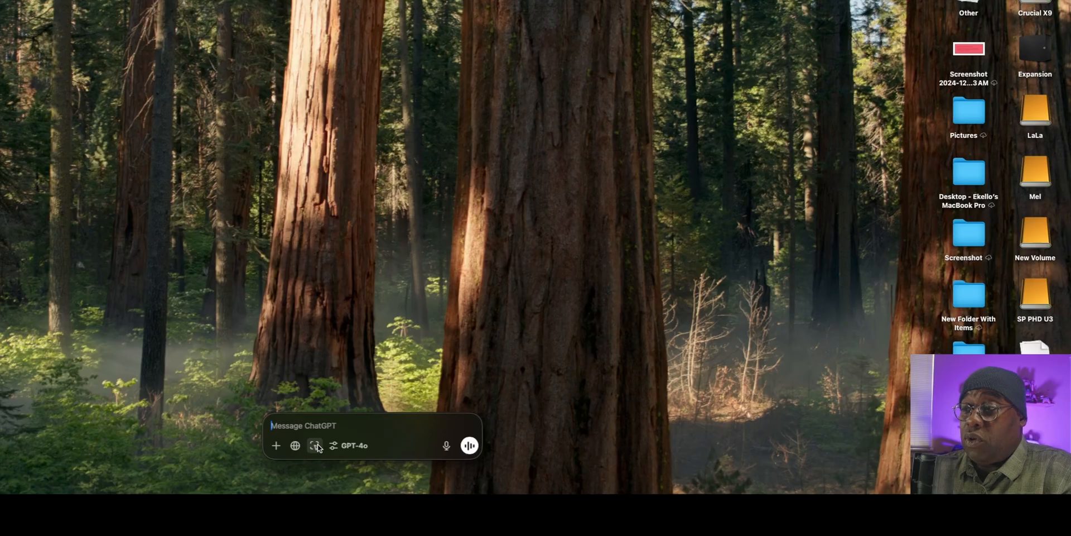
# Show the Work With app list with Inactive Apps (Code, Terminal, TextEdit) expanded.
pyautogui.click(315, 445)
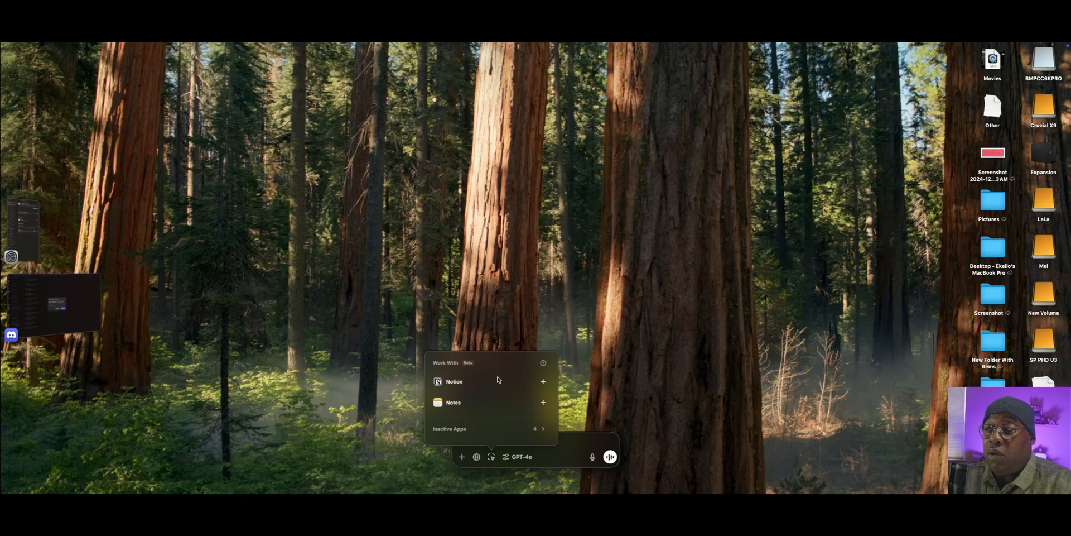
pyautogui.moveTo(539, 430)
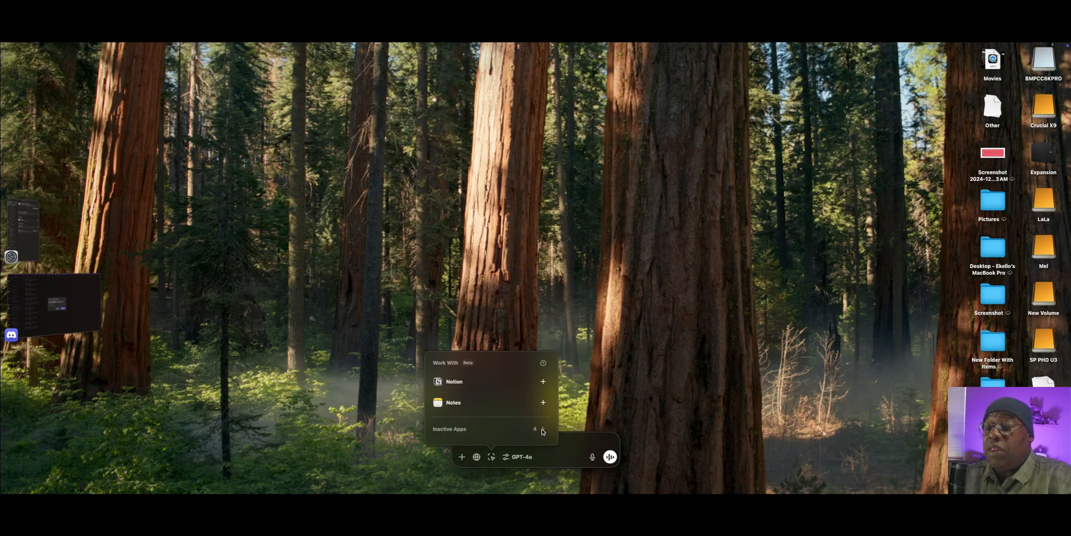
pyautogui.click(541, 430)
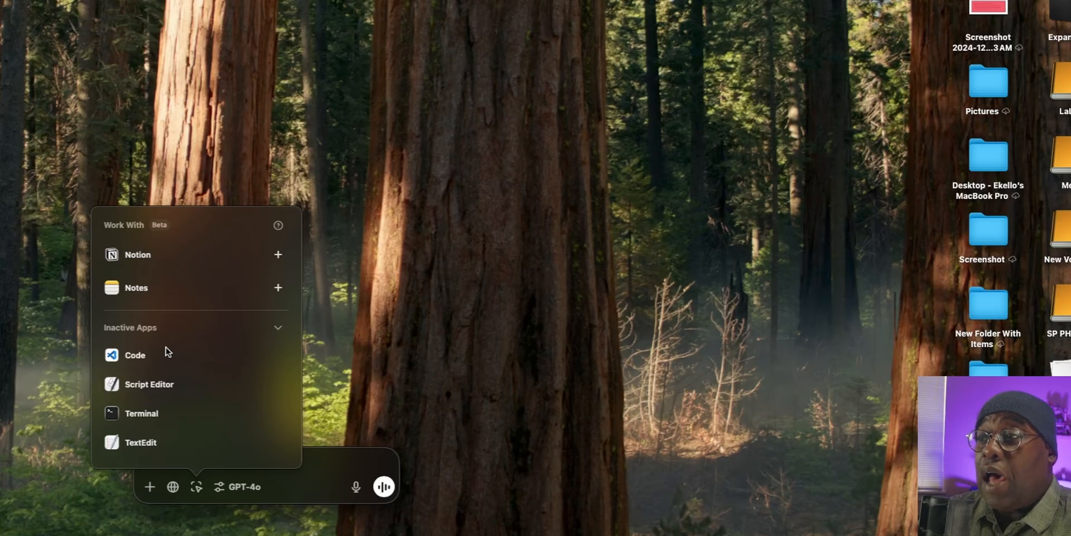